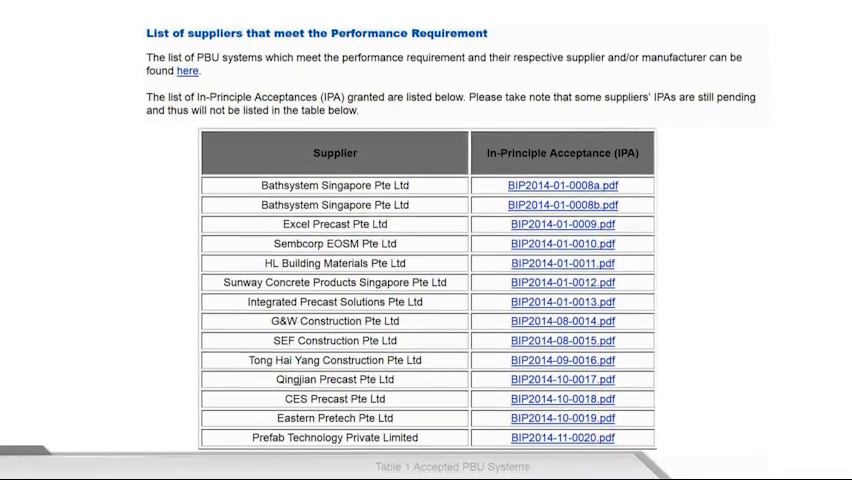
Scroll through the accepted PBU supplier table and IPA PDF links to Table 1's end.
{"action": "scroll", "scroll_direction": "down", "scroll_amount": 3}
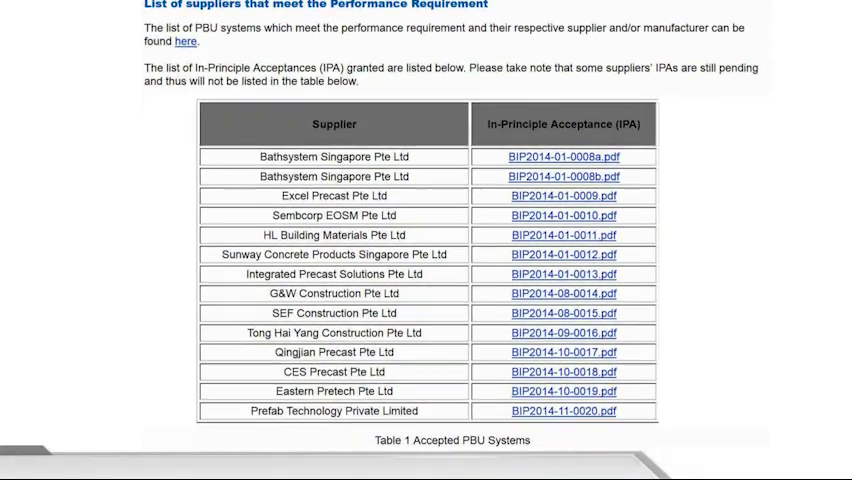
{"action": "scroll", "scroll_direction": "down", "scroll_amount": 3}
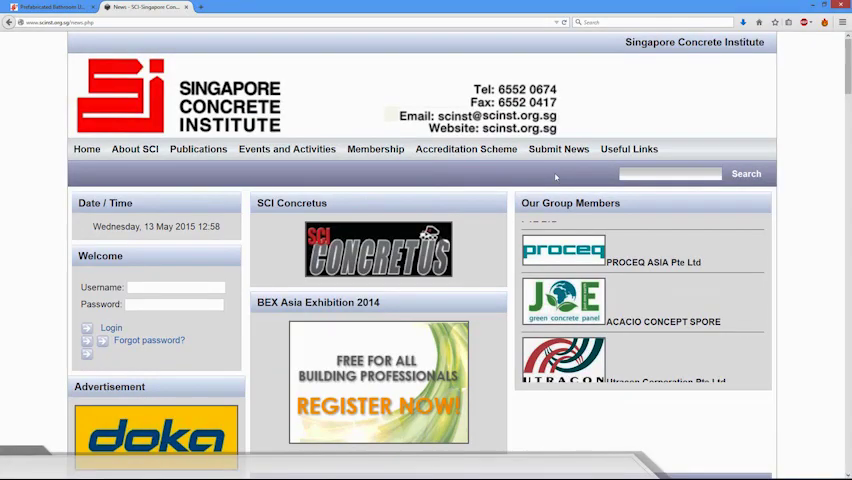
Reach the PBU Manufacturer Accreditation Scheme page via the Accreditation Scheme menu and scroll its criteria.
{"action": "left_click", "coordinate": [466, 148]}
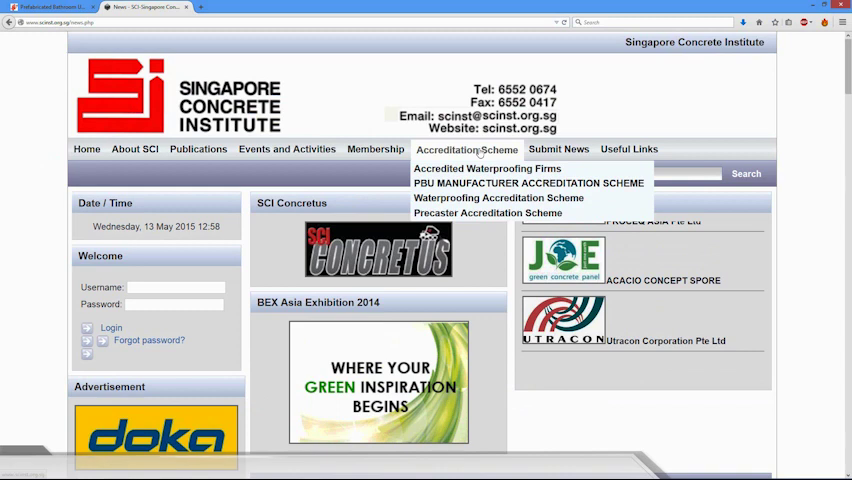
{"action": "left_click", "coordinate": [528, 184]}
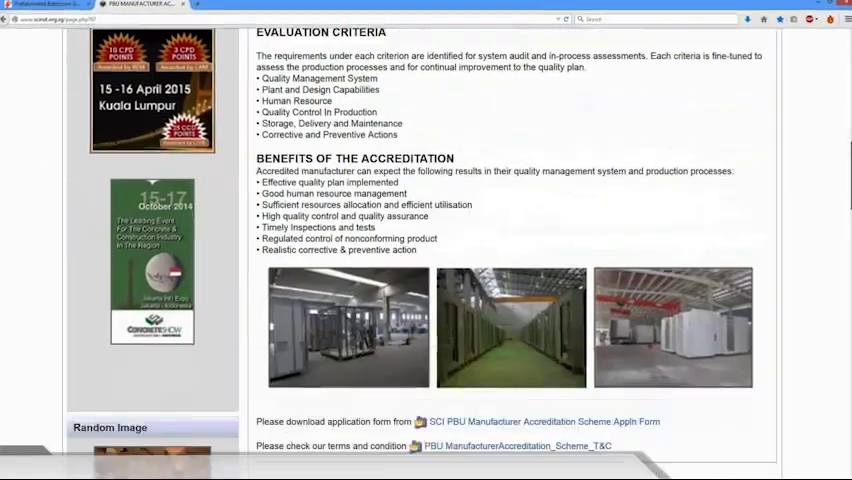
{"action": "scroll", "scroll_direction": "down", "scroll_amount": 3}
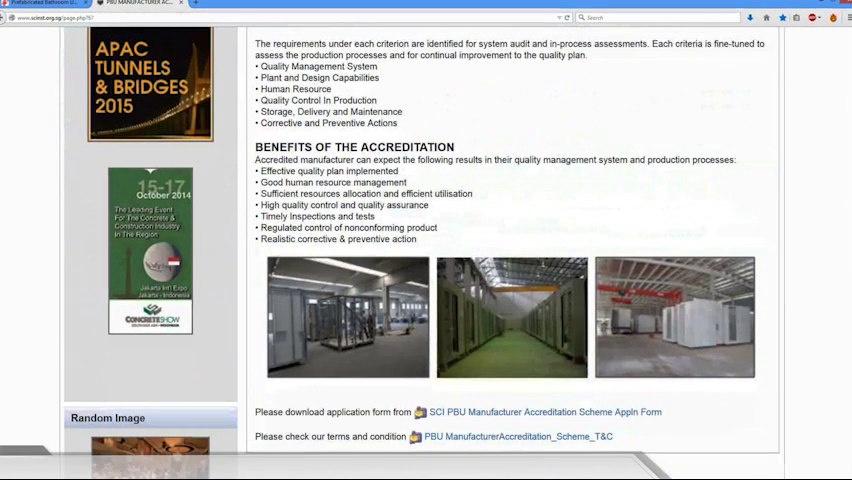